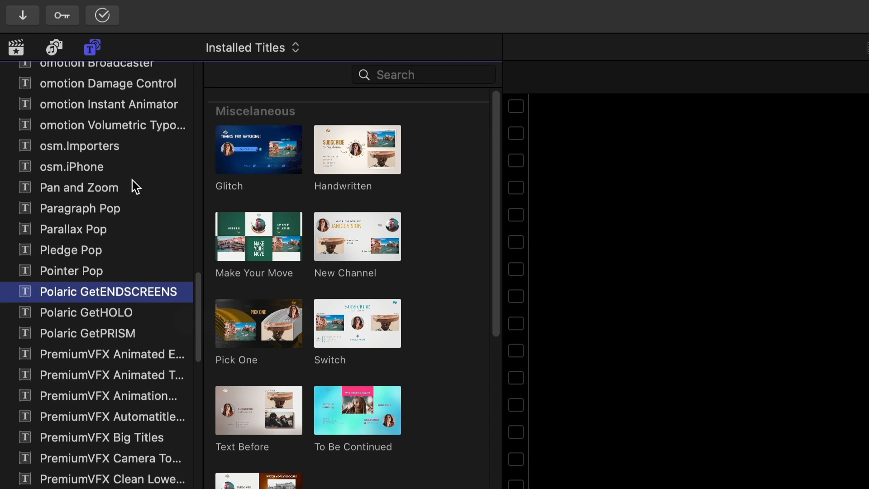
# Show the Polaric GetENDSCREENS titles, including Netsplit 1 Left, in the Titles browser.
pyautogui.click(422, 74)
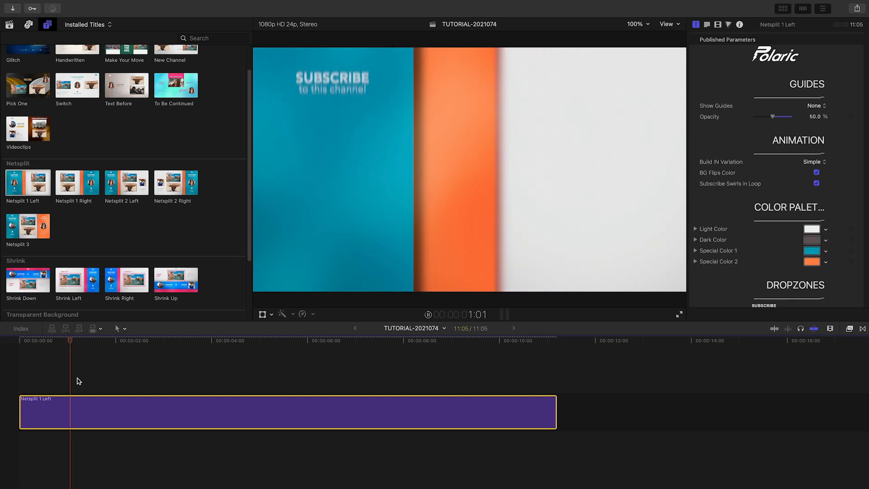
pyautogui.click(161, 340)
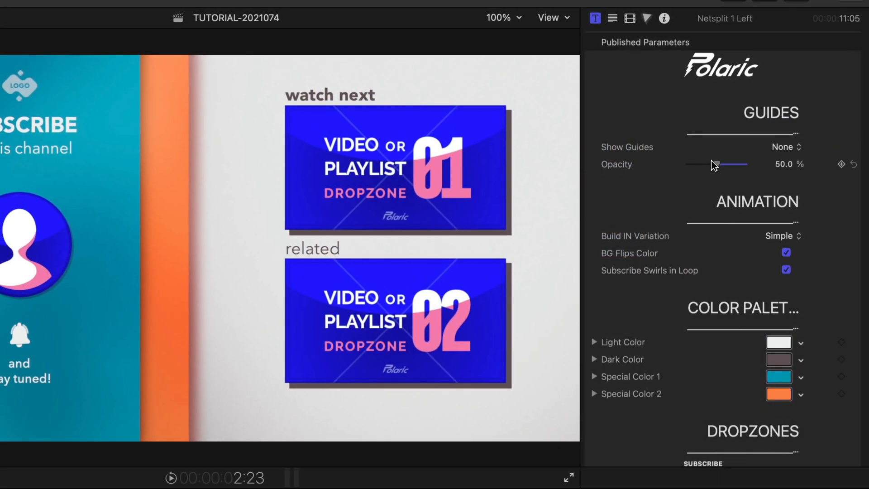
pyautogui.click(783, 146)
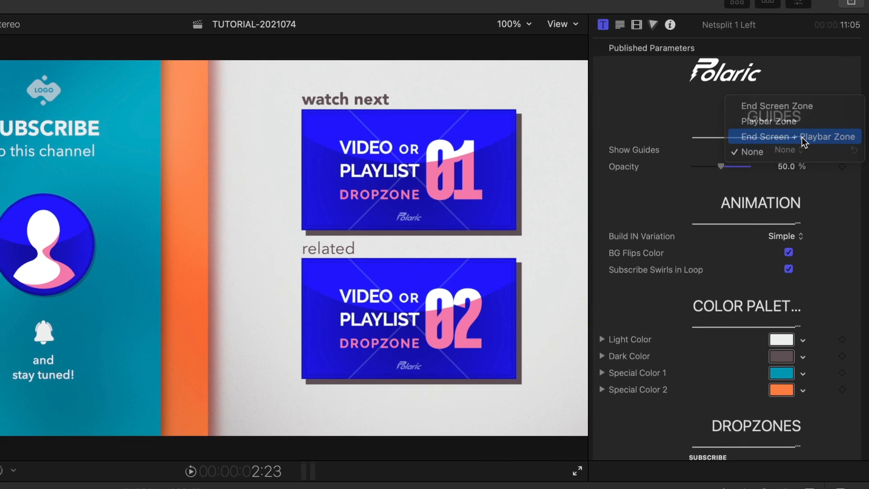
pyautogui.click(795, 136)
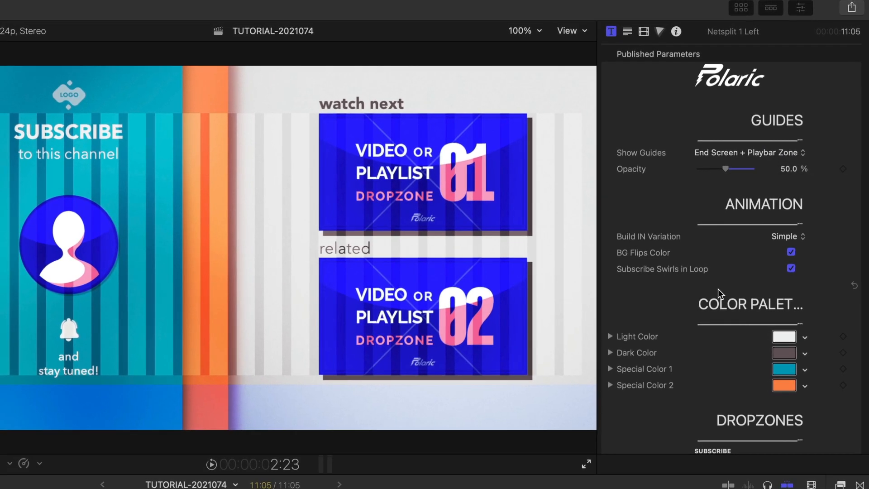
pyautogui.click(749, 152)
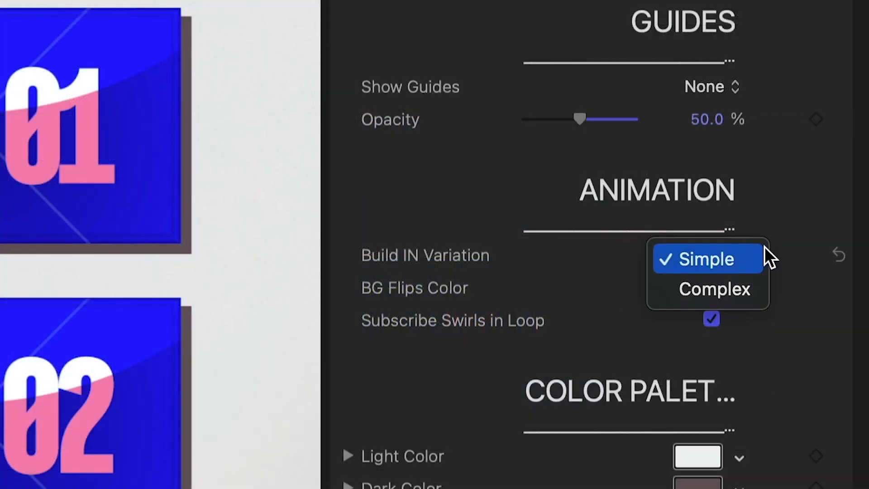
# Set the Build IN Variation from Simple to Complex.
pyautogui.click(713, 288)
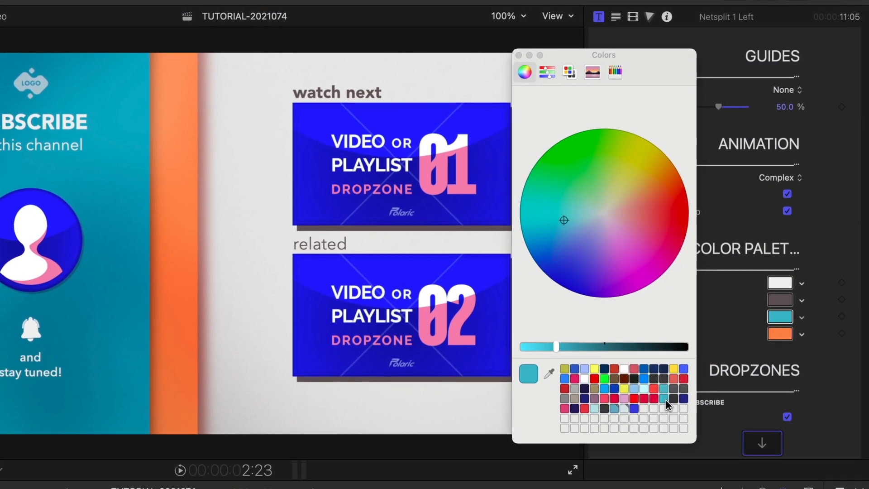
# Make Special Color 2 red instead of orange.
pyautogui.click(518, 55)
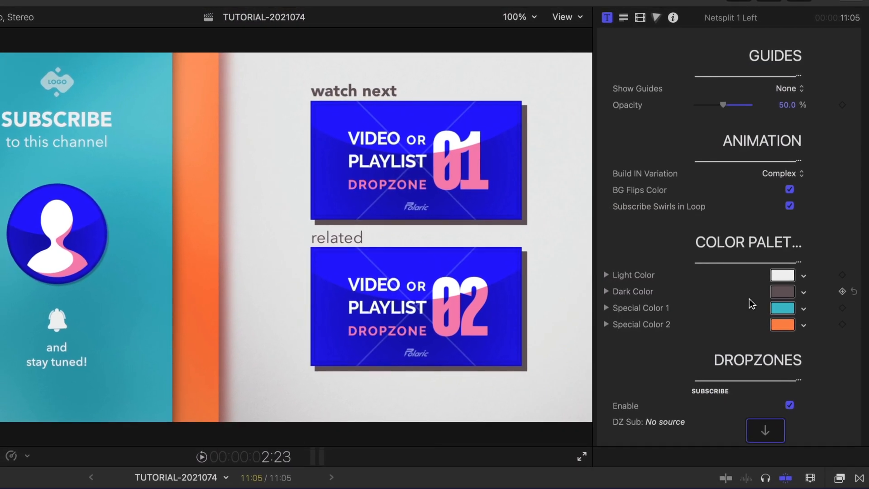
pyautogui.click(781, 324)
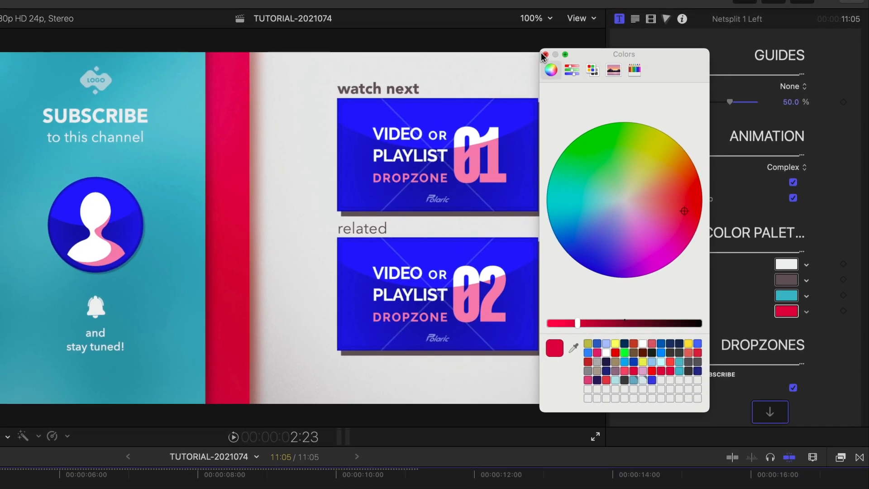
pyautogui.click(543, 55)
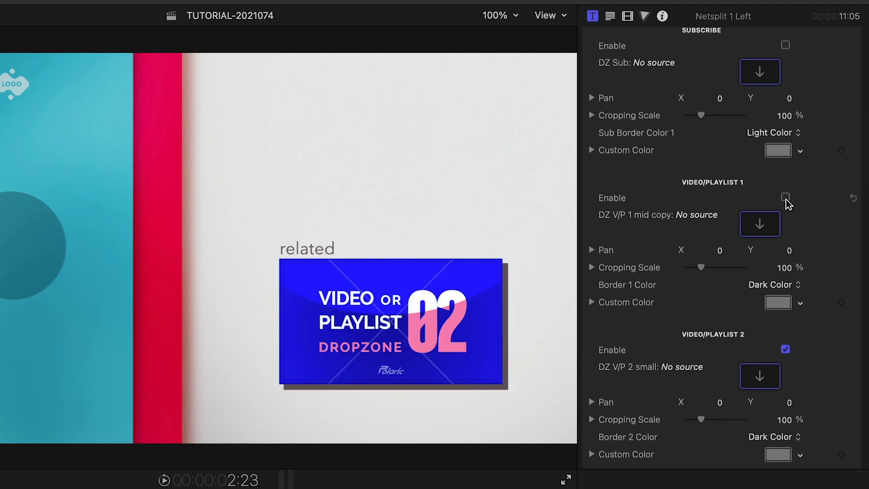
# Re-enable the Video/Playlist 1 drop zone.
pyautogui.click(760, 223)
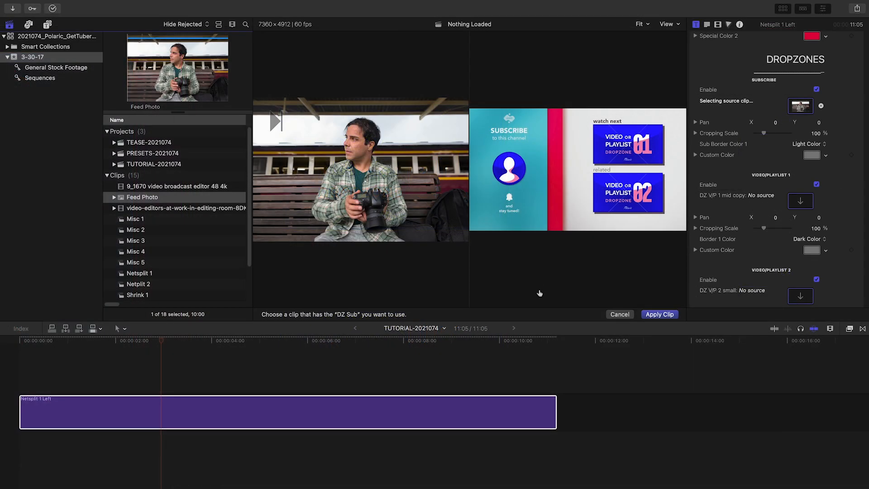
# Apply Feed Photo as the subscribe drop zone clip.
pyautogui.click(659, 314)
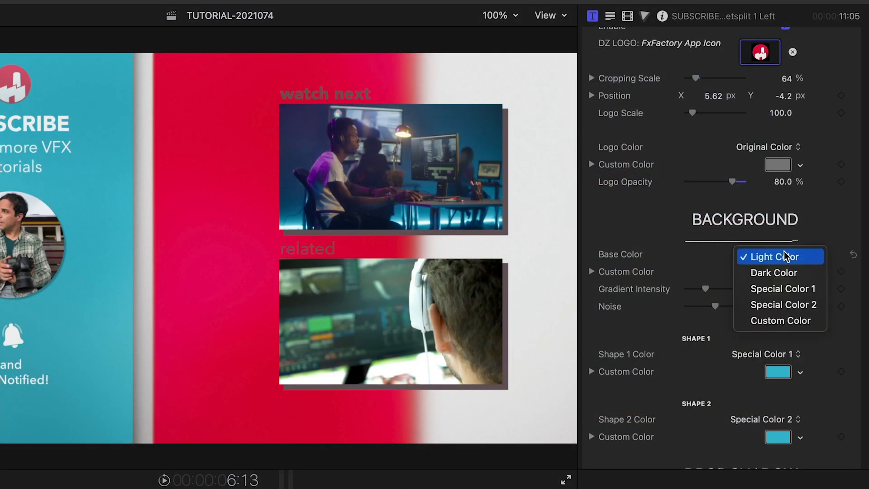
# Try Dark Color and Special Color 1 as the background Base Color, heading toward Special Color 2.
pyautogui.click(774, 272)
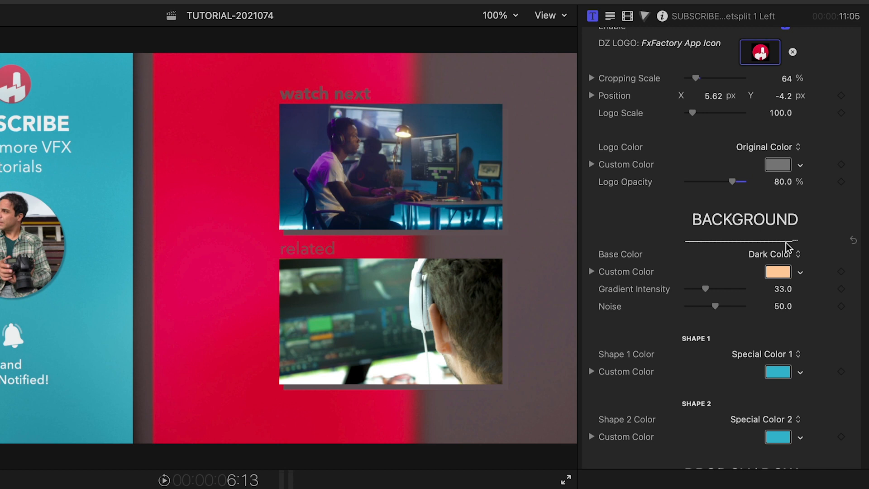
pyautogui.click(769, 254)
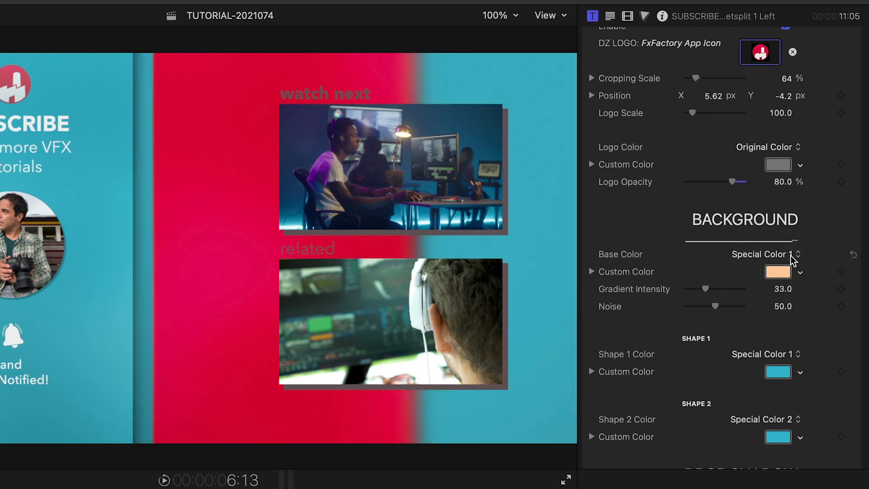
pyautogui.click(764, 254)
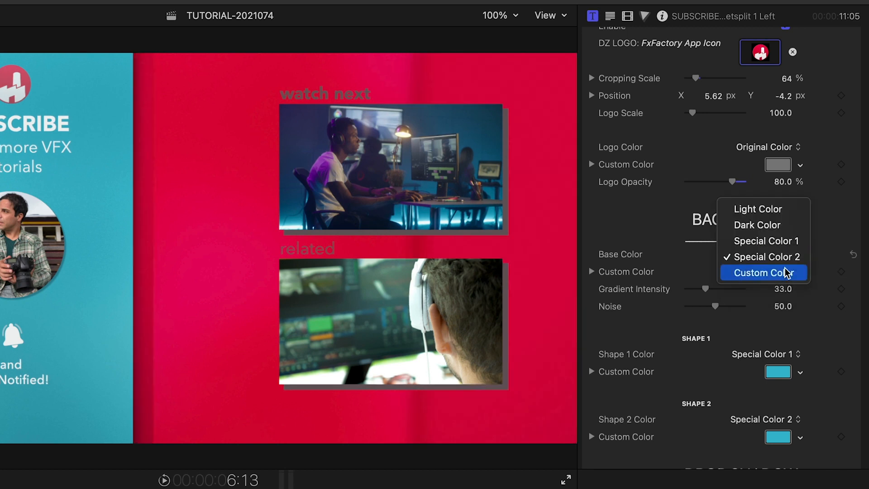